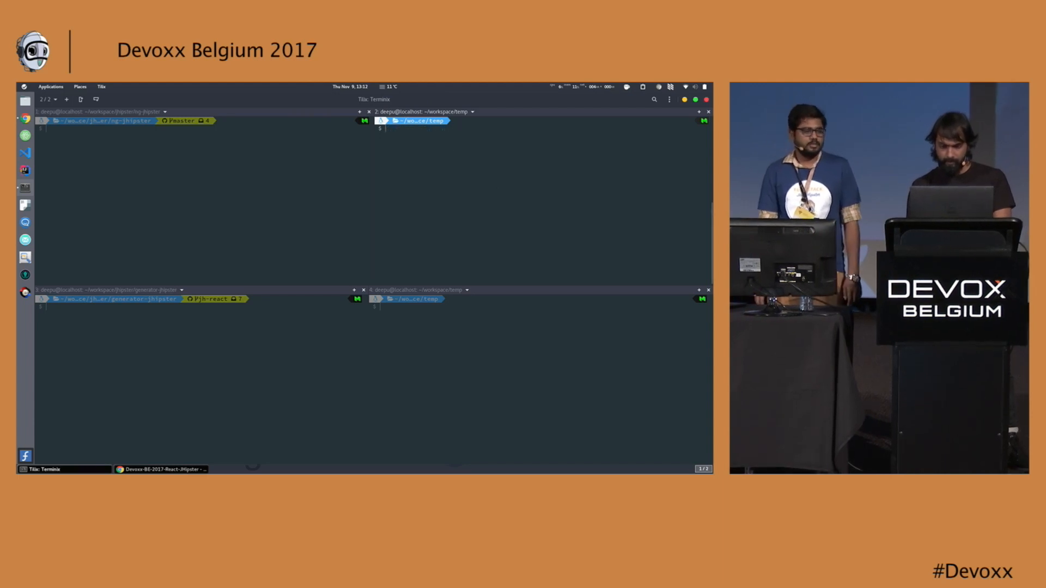
Step: Create the devoxx-react folder, move into it, and launch the JHipster generator
{"action": "type", "text": "jhipster entity beer"}
{"action": "type", "text": "mkdir"}
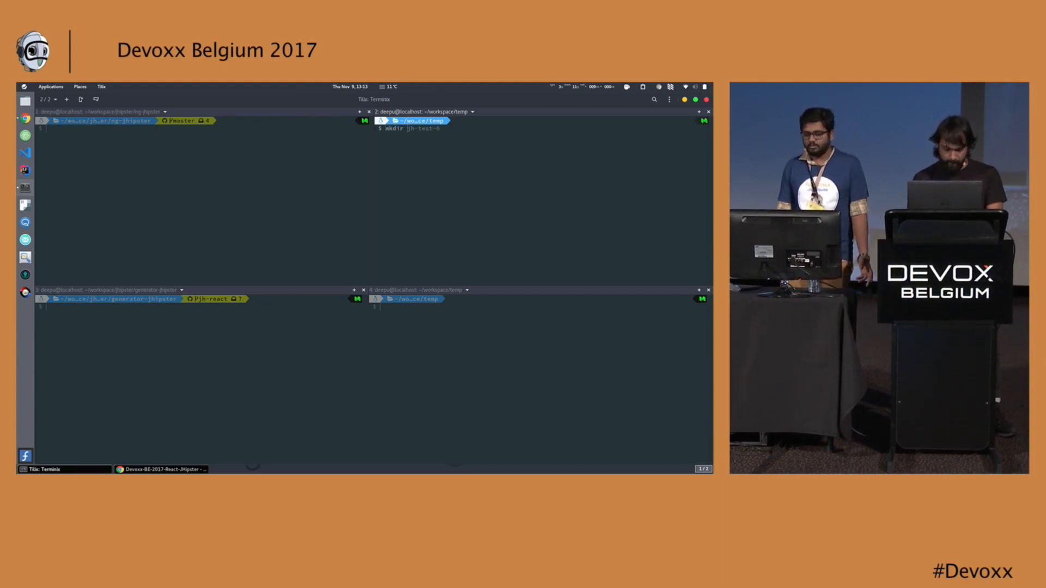
{"action": "type", "text": "devoxx-"}
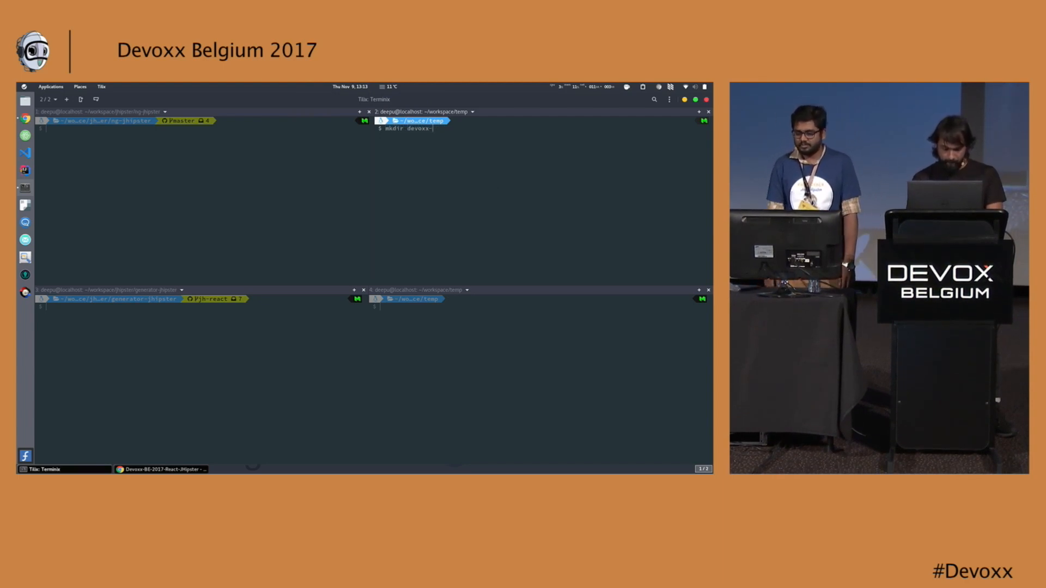
{"action": "type", "text": "recat"}
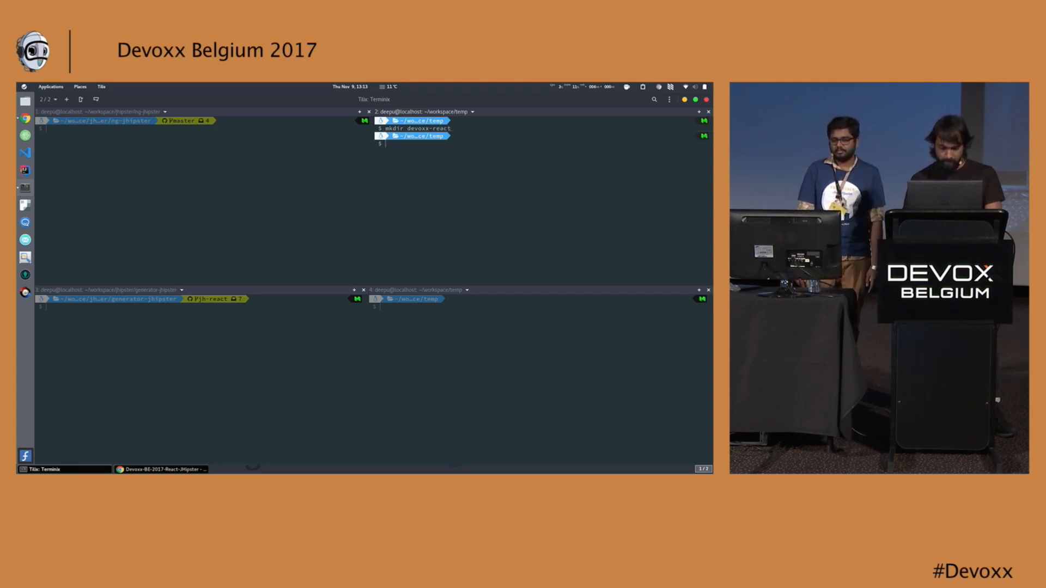
{"action": "type", "text": "cd dev"}
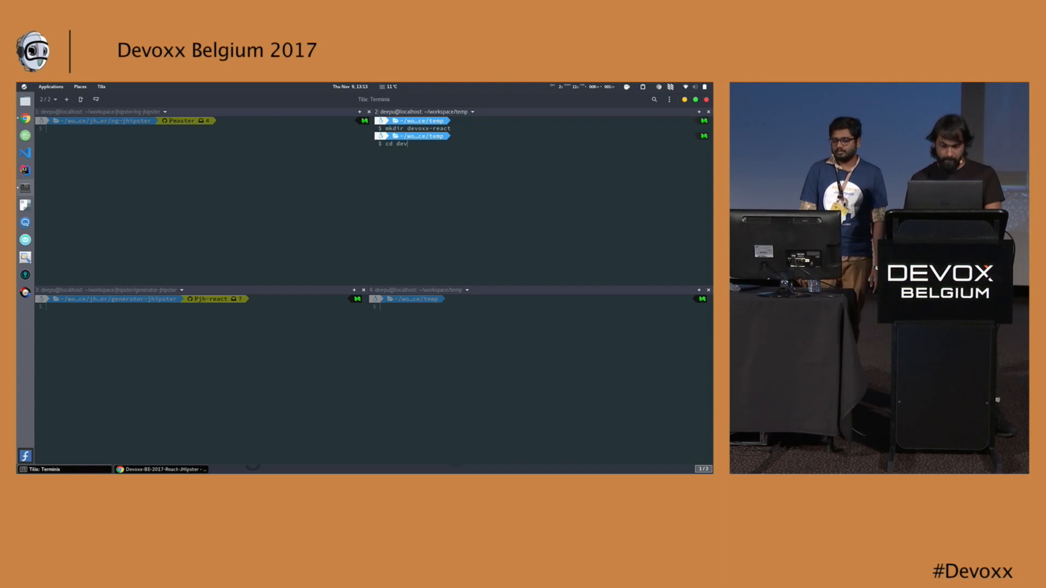
{"action": "type", "text": "jhipster entity beer"}
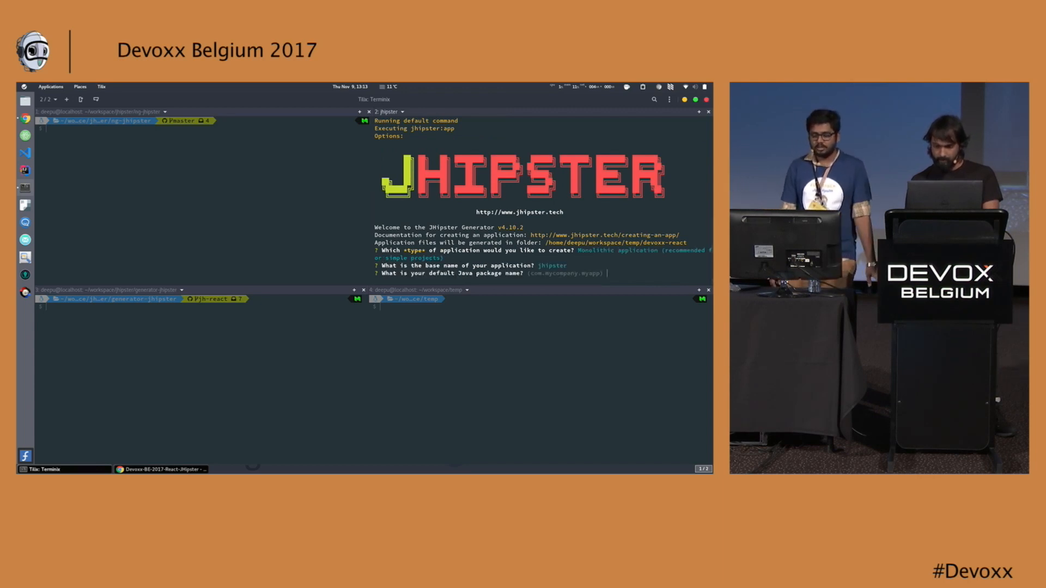
Step: Accept the default com.mycompany.myapp Java package name
{"action": "key", "text": "enter"}
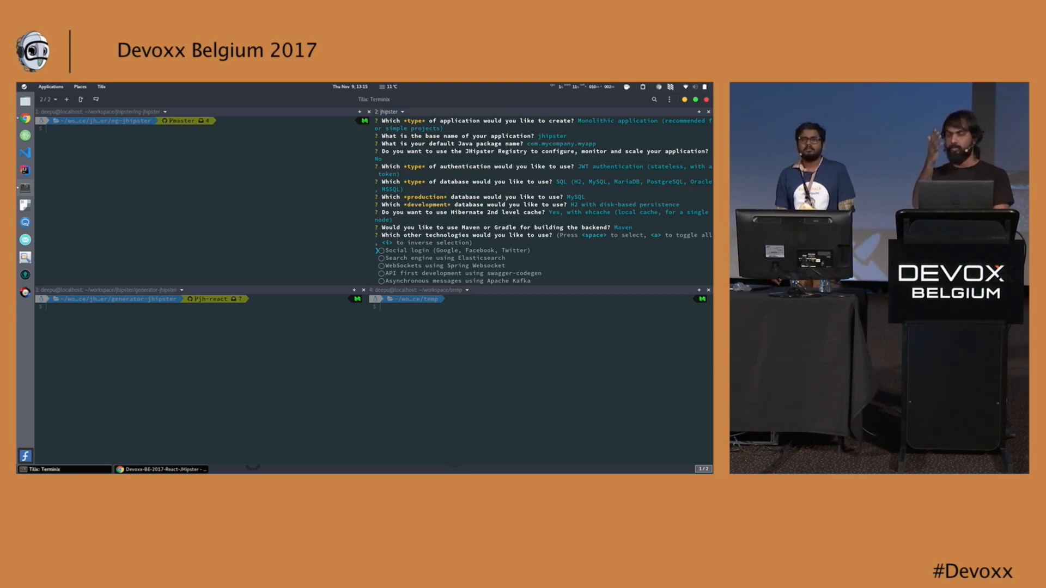
Step: Skip additional backend technologies and choose React as the client framework
{"action": "key", "text": "enter"}
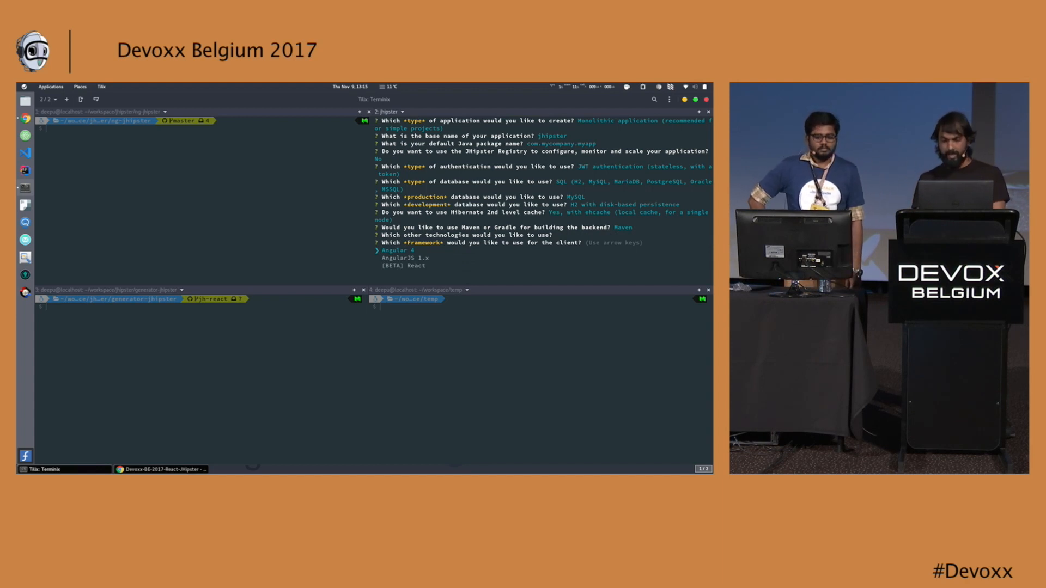
{"action": "key", "text": "Down"}
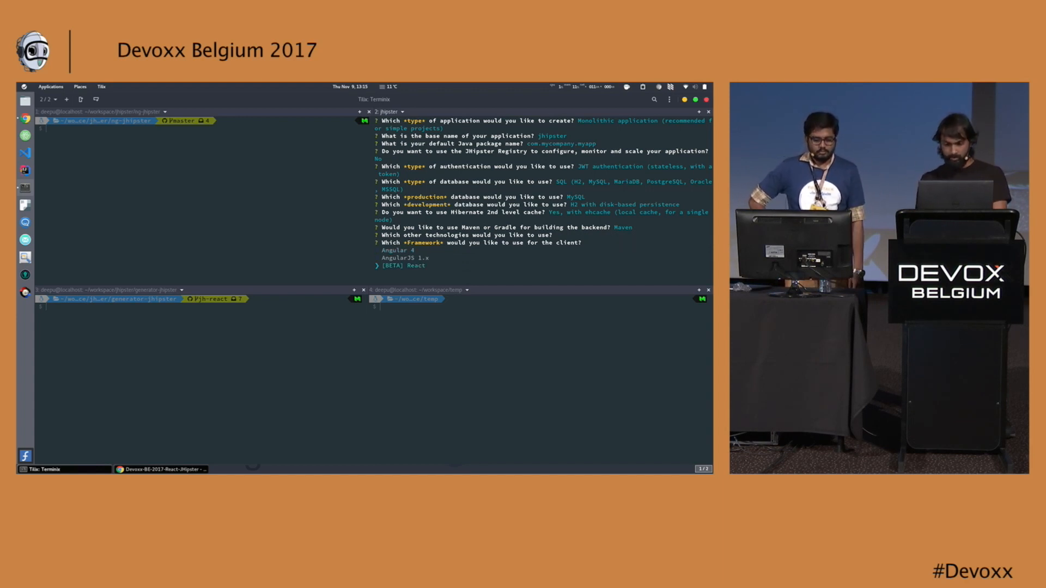
{"action": "key", "text": "enter"}
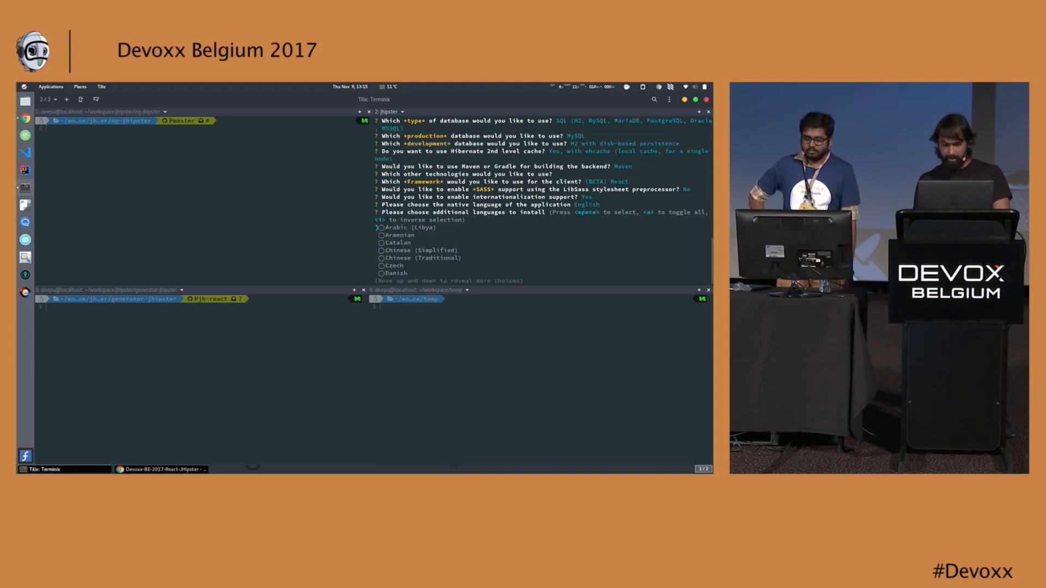
Step: Add Dutch as an extra language alongside English
{"action": "key", "text": "Down"}
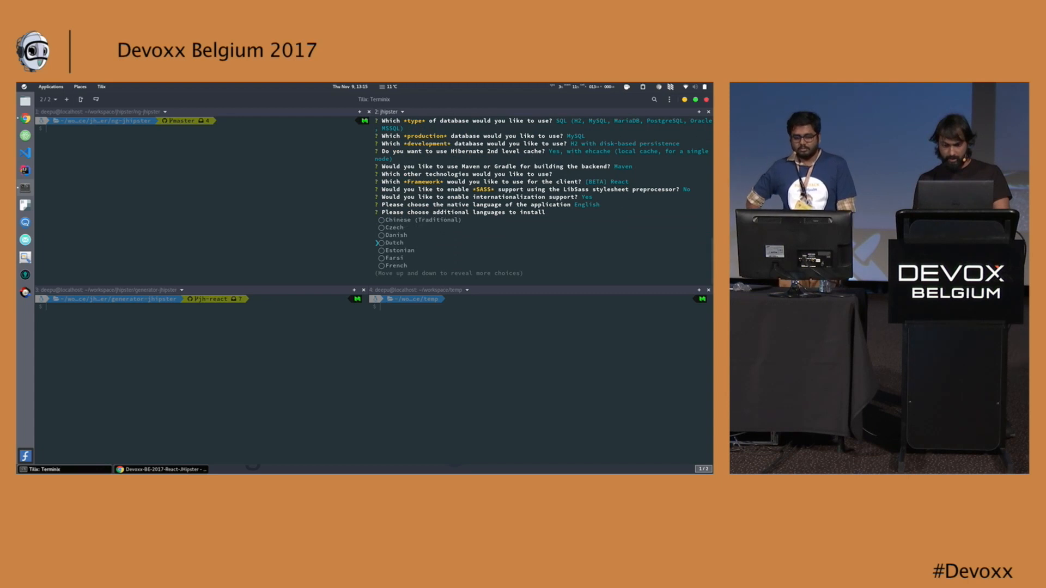
{"action": "key", "text": "down"}
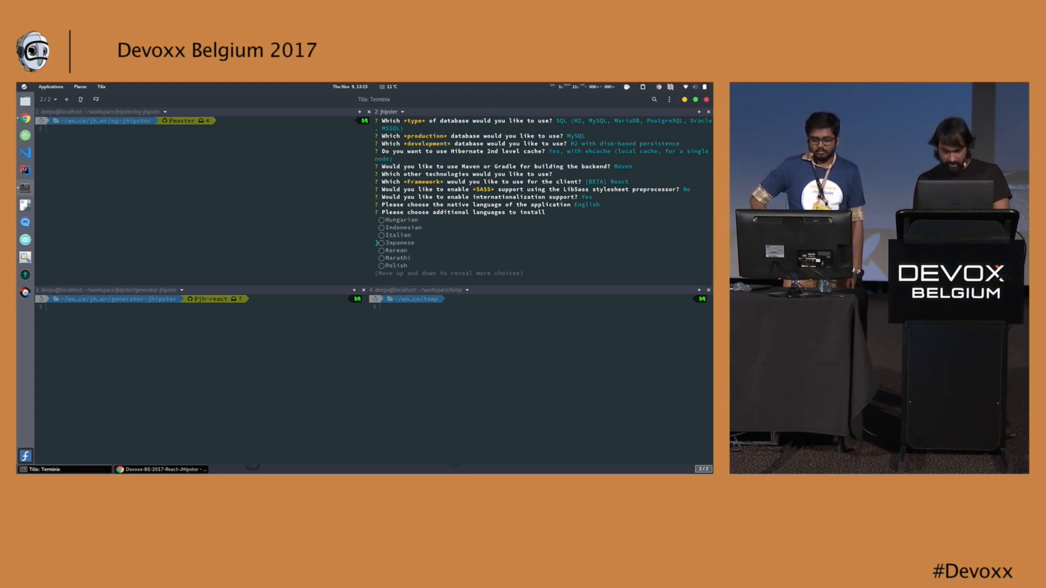
{"action": "scroll", "scroll_direction": "down", "scroll_amount": 3}
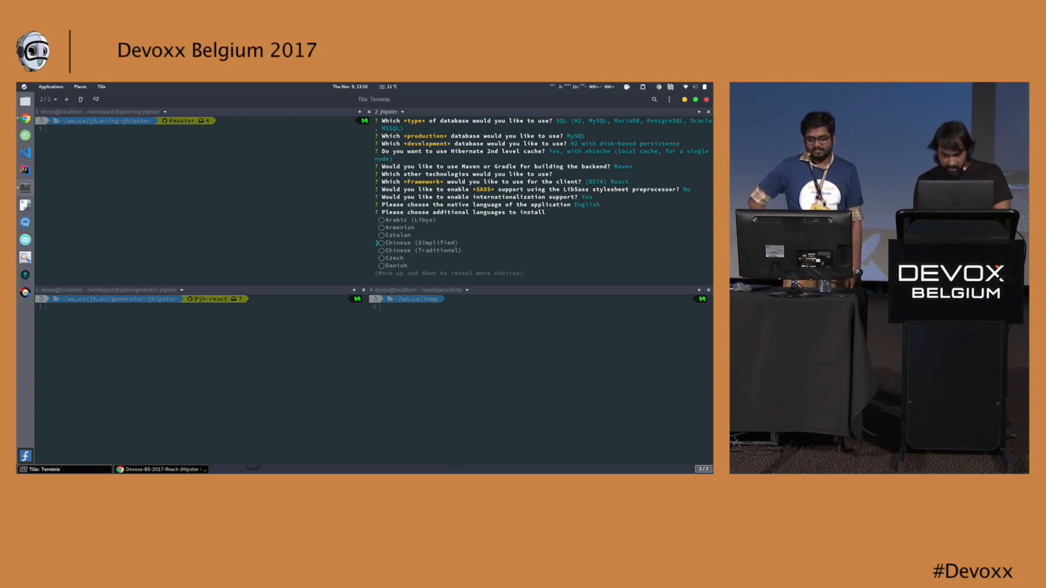
{"action": "key", "text": "down"}
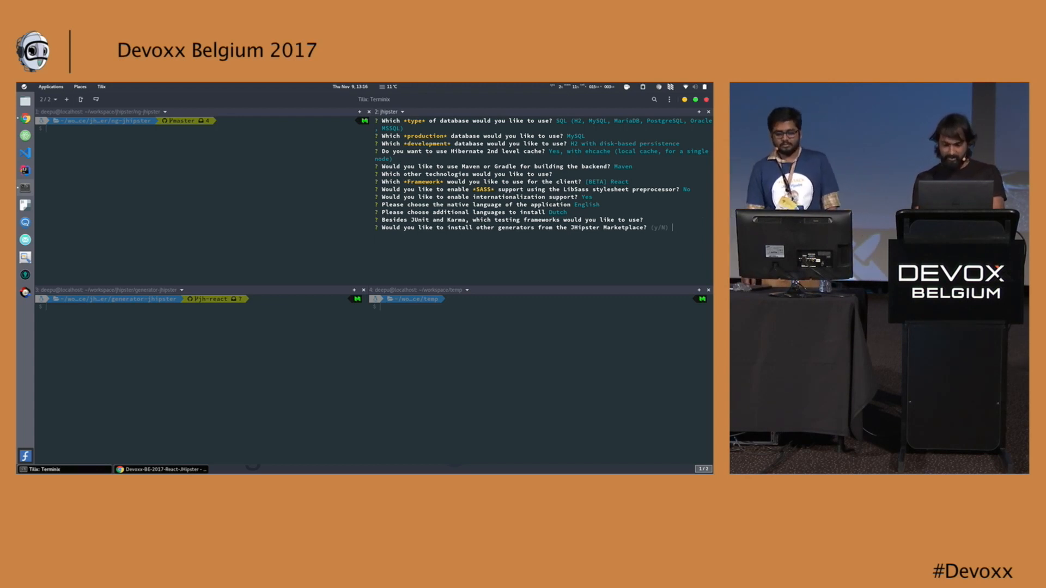
Step: Decline marketplace generators, then open devoxx-react in VS Code with 'code .'
{"action": "type", "text": "No"}
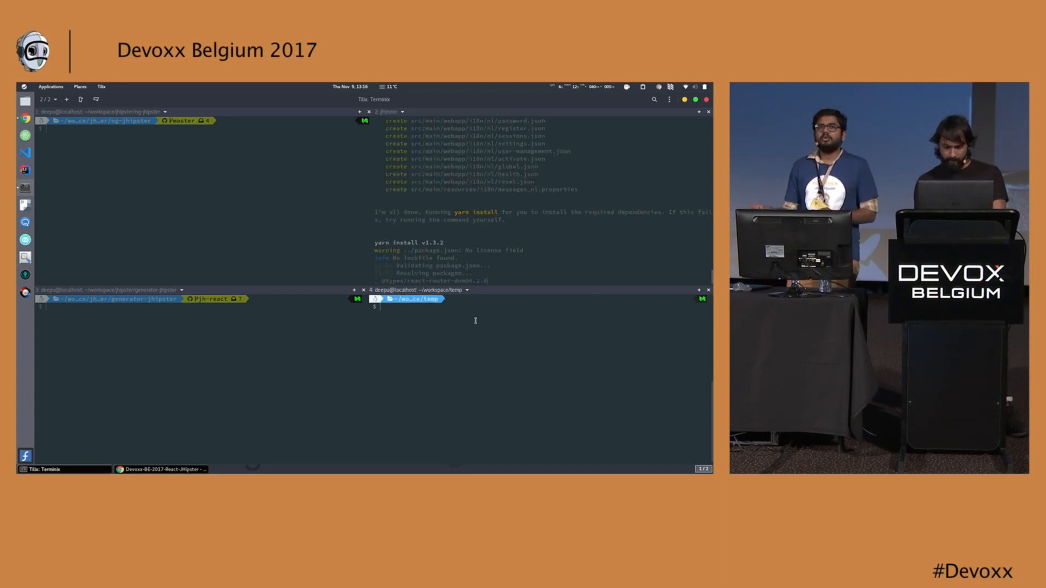
{"action": "type", "text": "cd devoxx-react"}
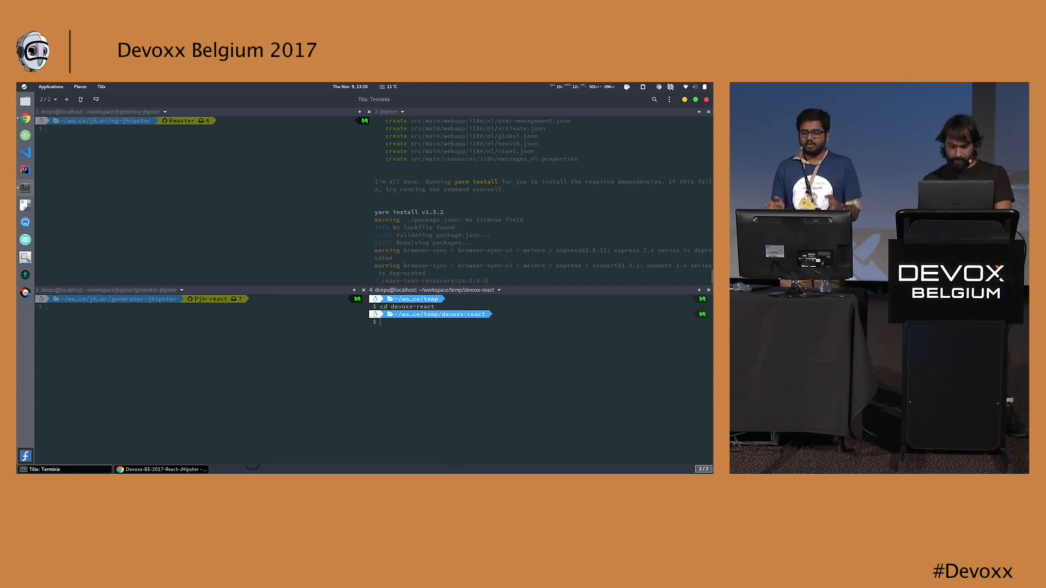
{"action": "type", "text": "code ."}
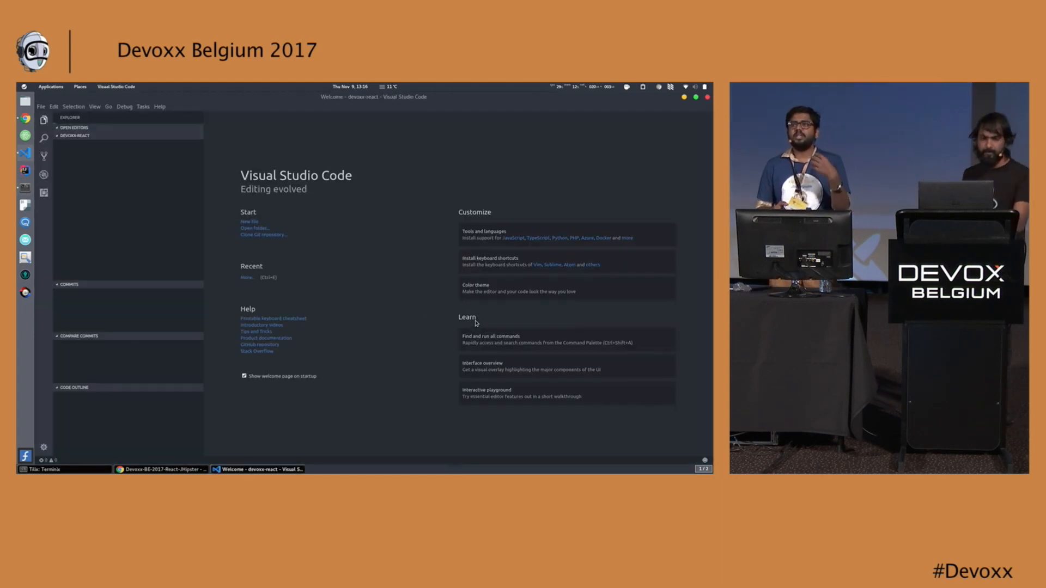
Step: Close the welcome page and expand src/main/webapp/app down to the reducers folder
{"action": "left_click", "coordinate": [75, 136]}
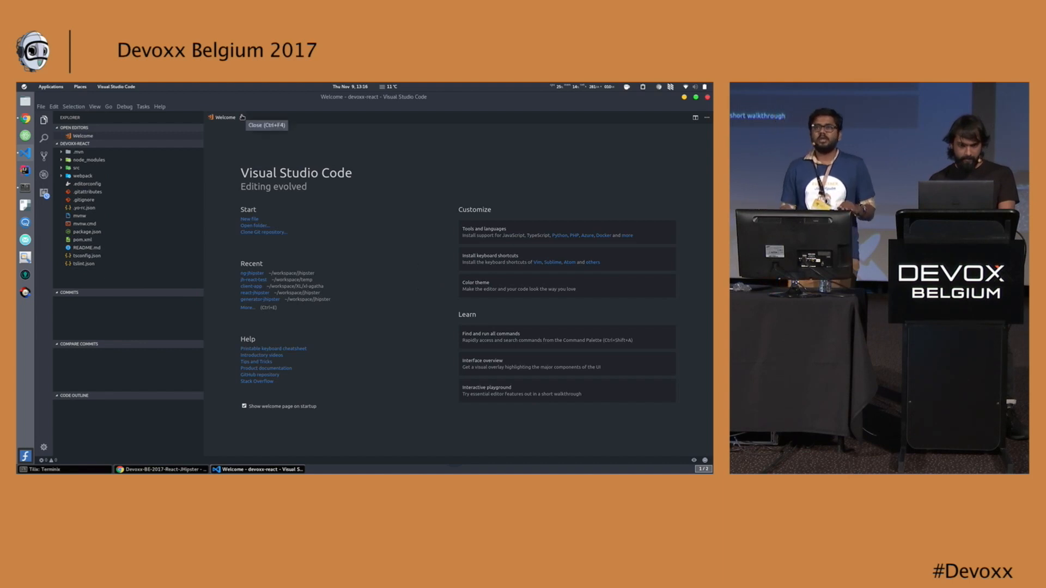
{"action": "left_click", "coordinate": [241, 117]}
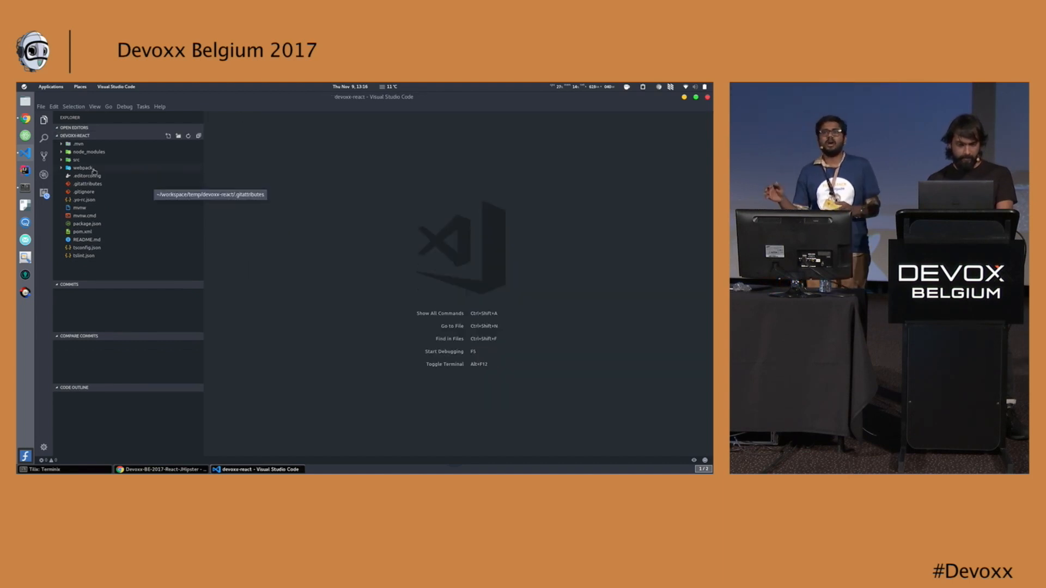
{"action": "left_click", "coordinate": [75, 160]}
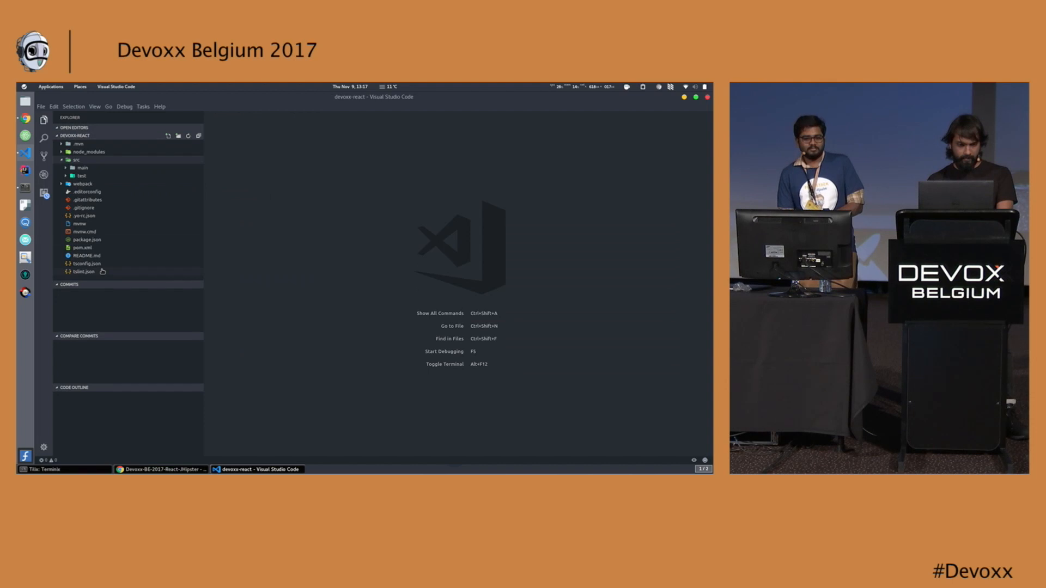
{"action": "left_click", "coordinate": [69, 284]}
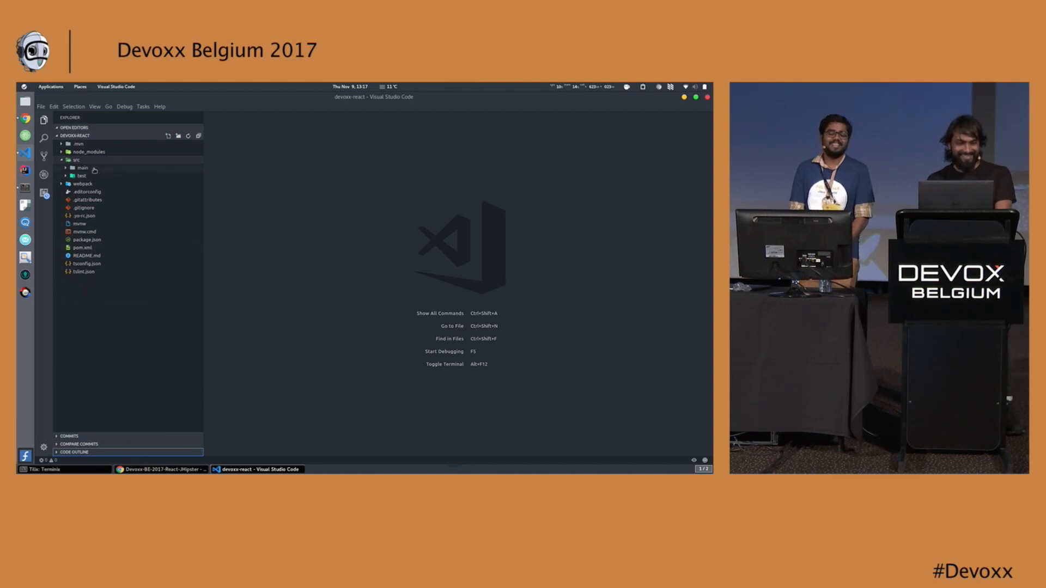
{"action": "mouse_move", "coordinate": [83, 167]}
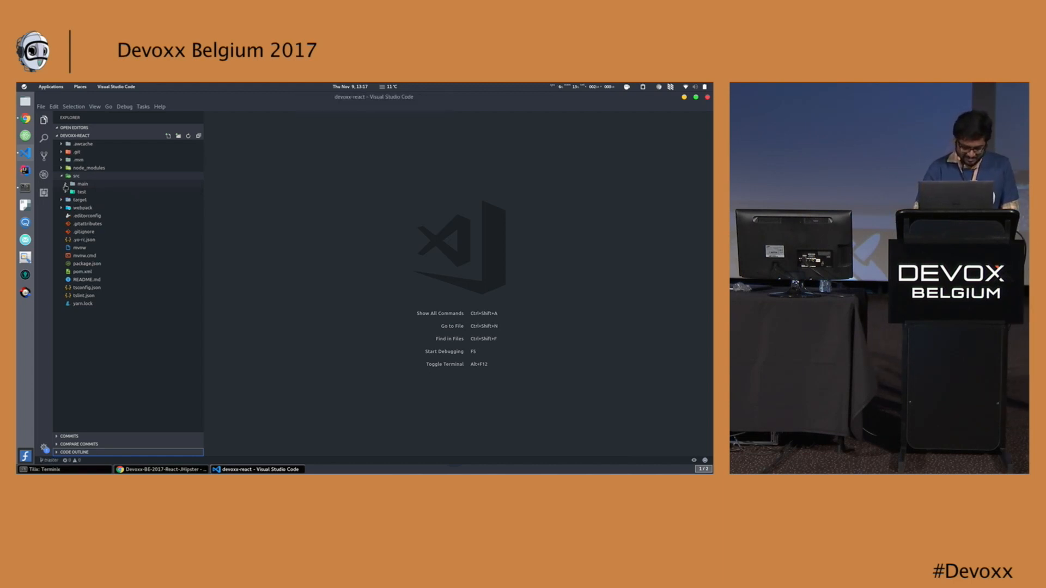
{"action": "left_click", "coordinate": [81, 184]}
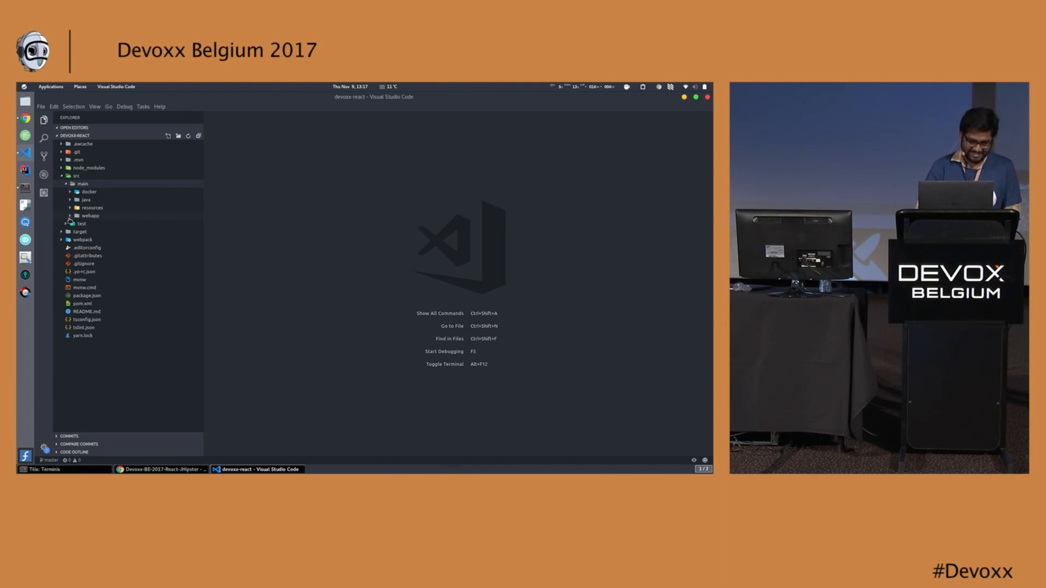
{"action": "left_click", "coordinate": [89, 216]}
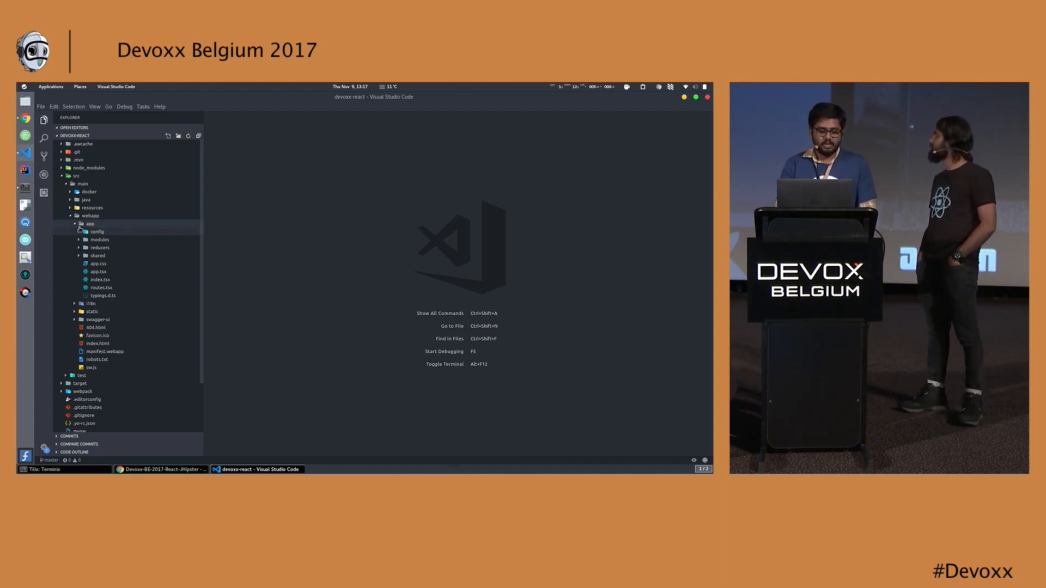
{"action": "left_click", "coordinate": [99, 239]}
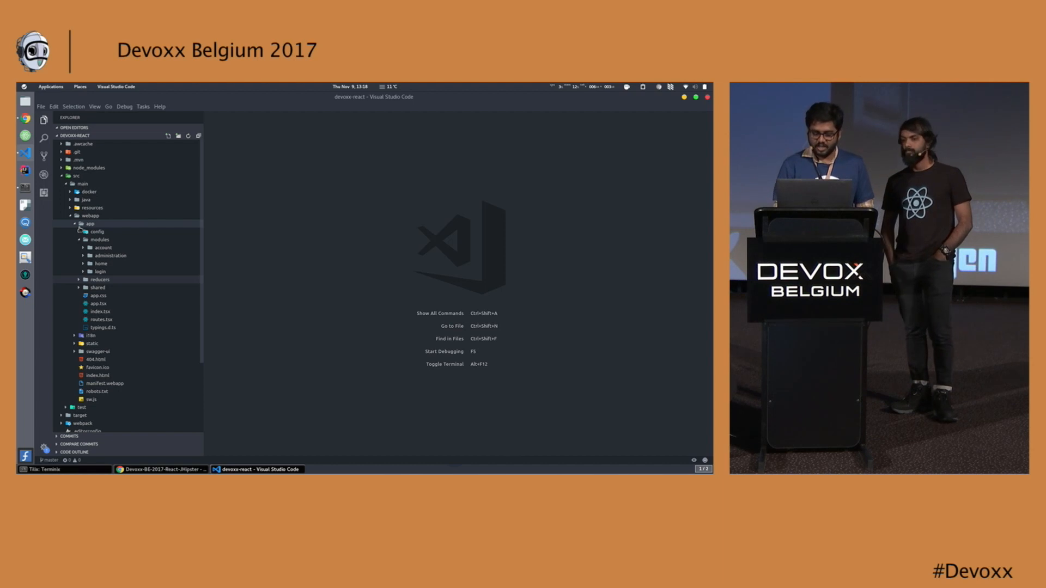
{"action": "left_click", "coordinate": [99, 279]}
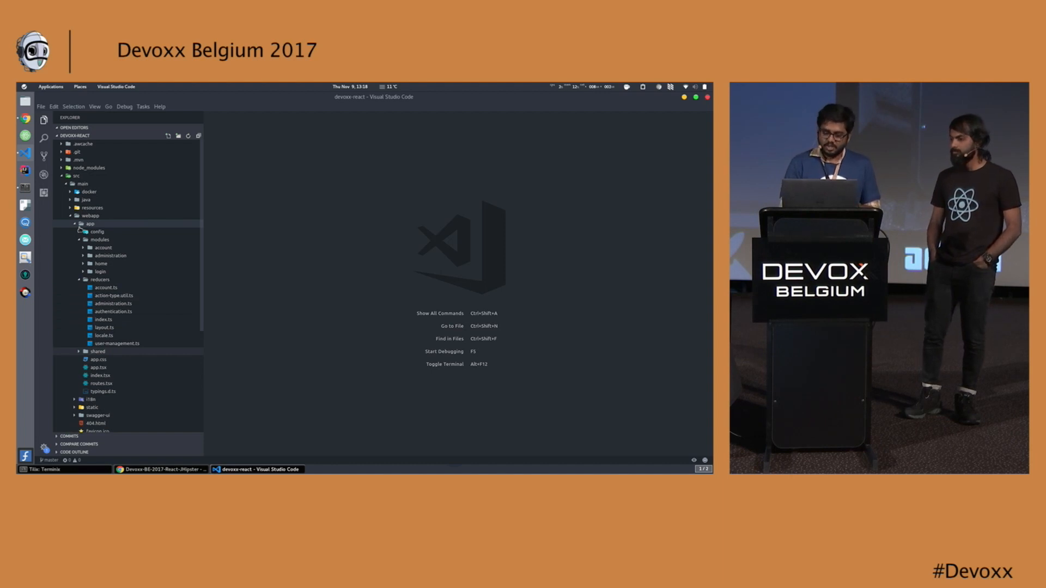
{"action": "mouse_move", "coordinate": [98, 368]}
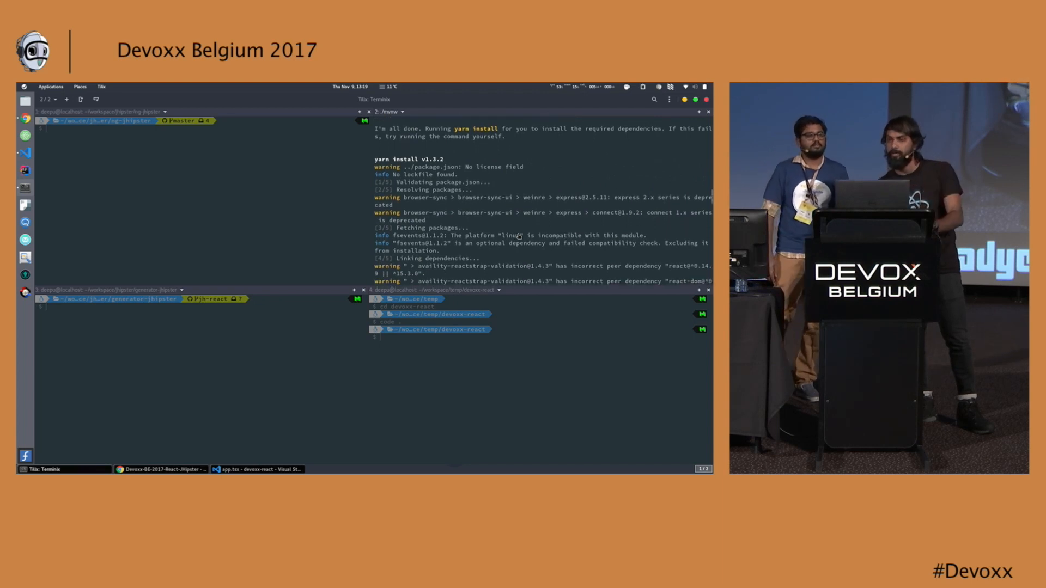
Step: Scroll through the yarn install output in the devoxx-react pane
{"action": "scroll", "scroll_direction": "down", "scroll_amount": 3}
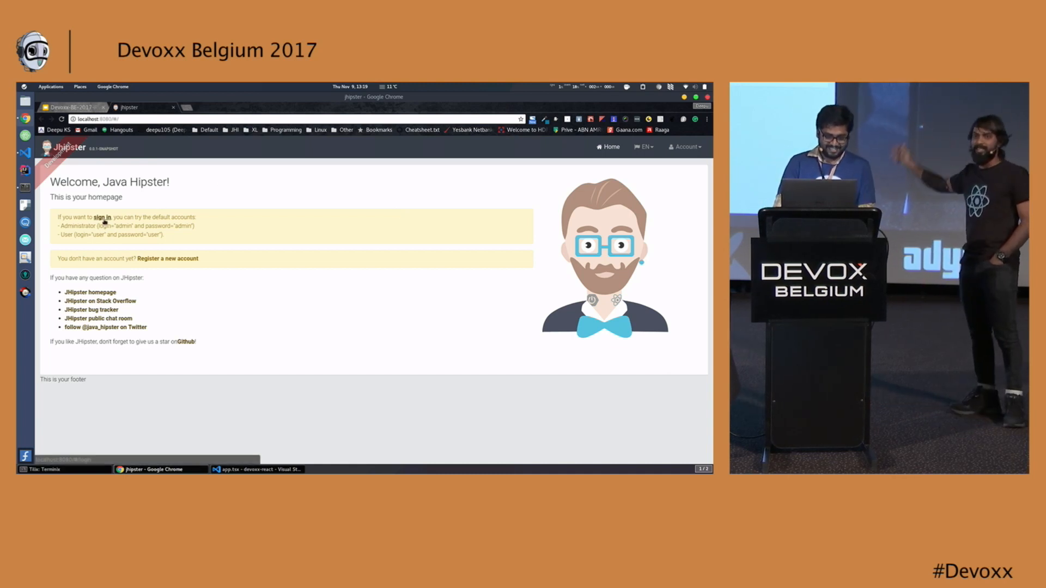
{"action": "left_click", "coordinate": [102, 217]}
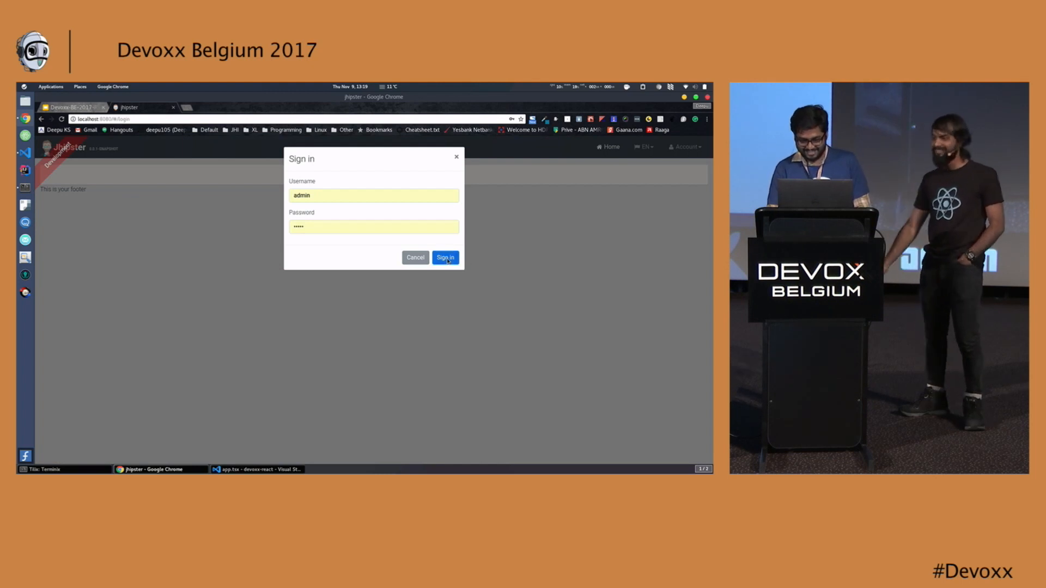
{"action": "left_click", "coordinate": [444, 258]}
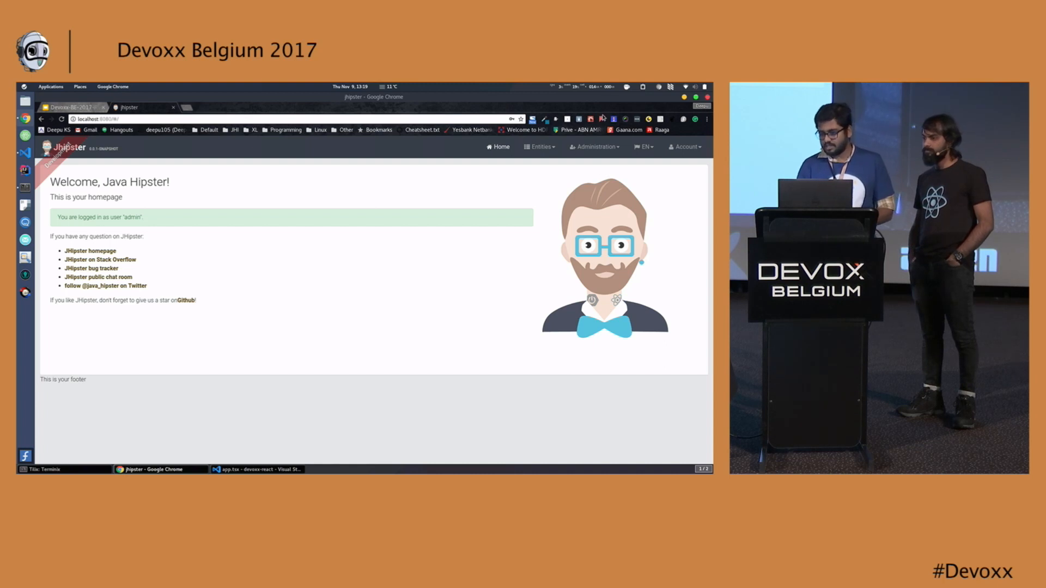
{"action": "left_click", "coordinate": [593, 147]}
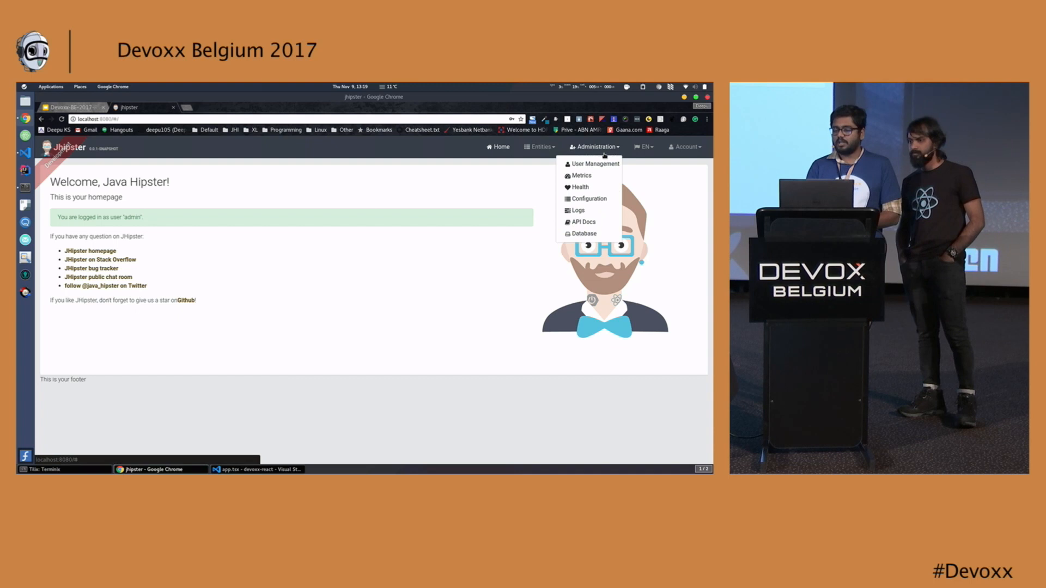
{"action": "left_click", "coordinate": [589, 163]}
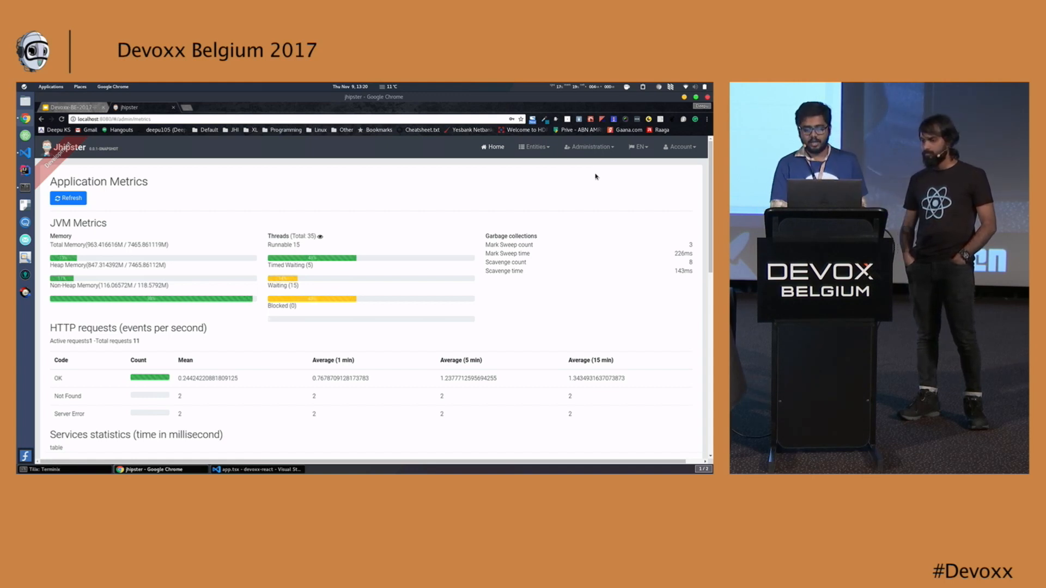
Step: Scroll the metrics page, then view Administration > Health and Administration > Configuration
{"action": "scroll", "scroll_direction": "down", "scroll_amount": 3}
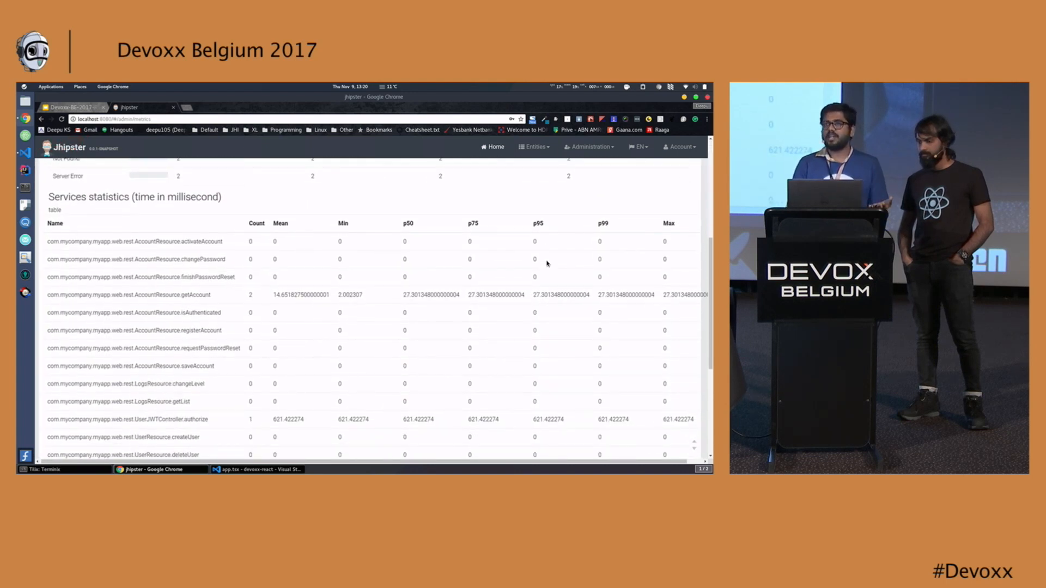
{"action": "scroll", "scroll_direction": "up", "scroll_amount": 3}
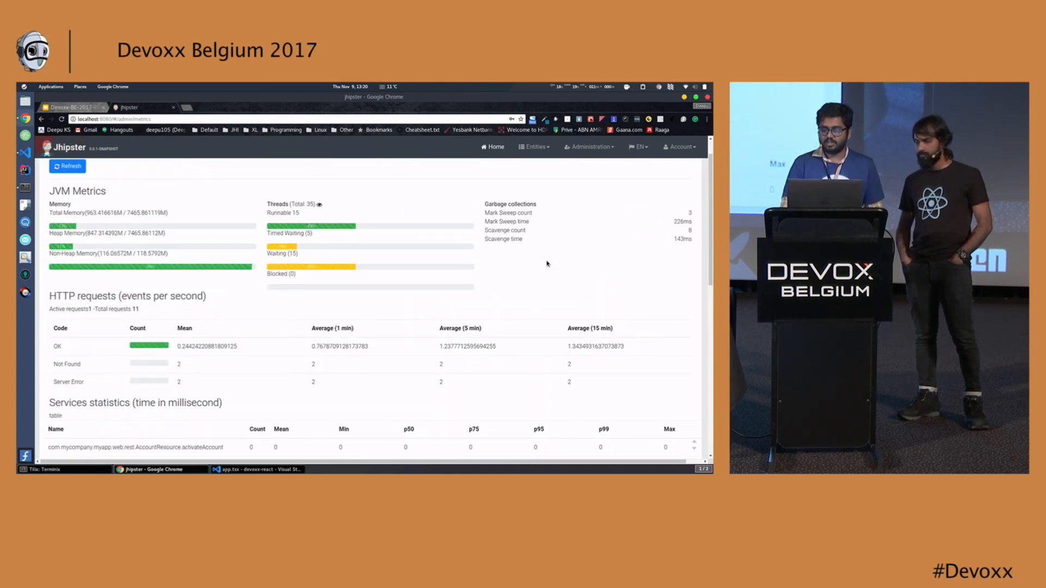
{"action": "left_click", "coordinate": [588, 146]}
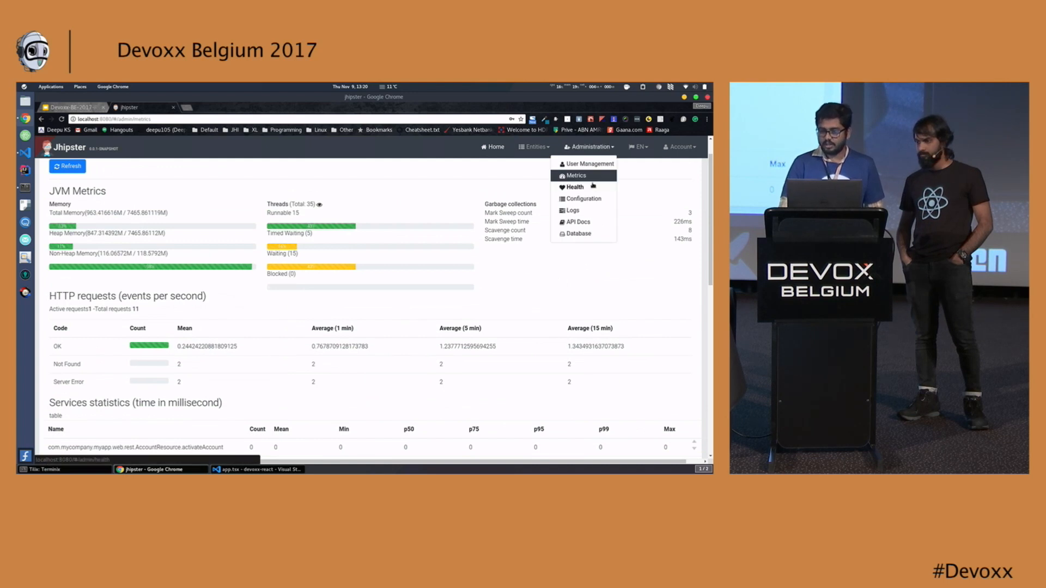
{"action": "left_click", "coordinate": [574, 187]}
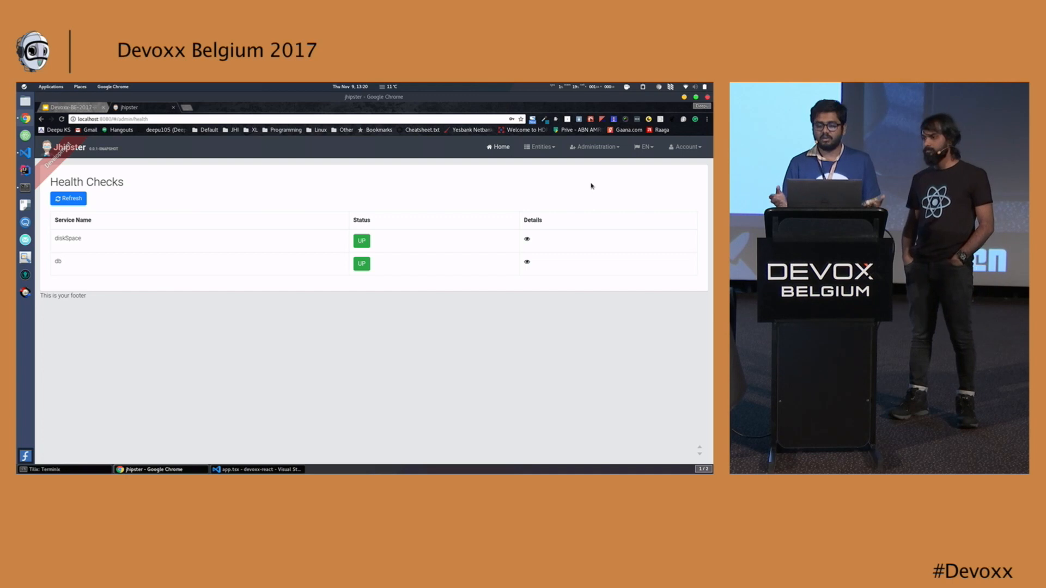
{"action": "left_click", "coordinate": [593, 146]}
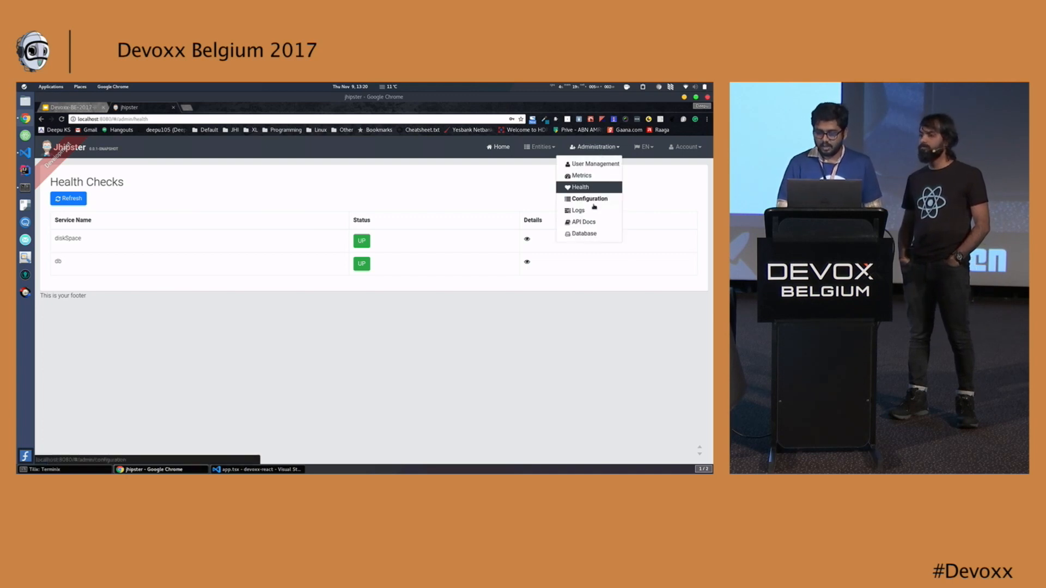
{"action": "left_click", "coordinate": [589, 198]}
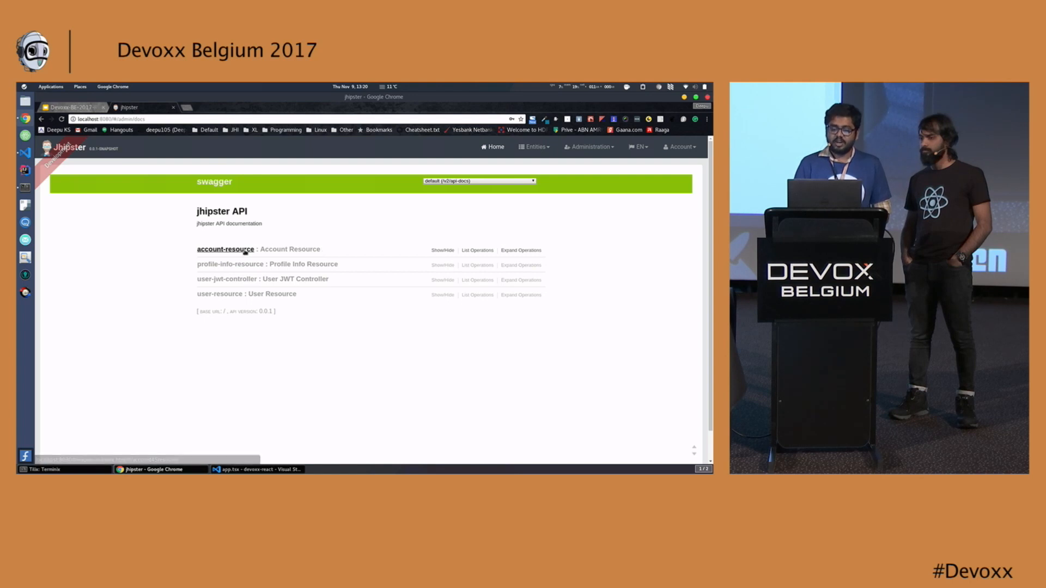
Step: Expand account-resource's GET /api/account example response, then open the Account and Administration menus
{"action": "left_click", "coordinate": [225, 249]}
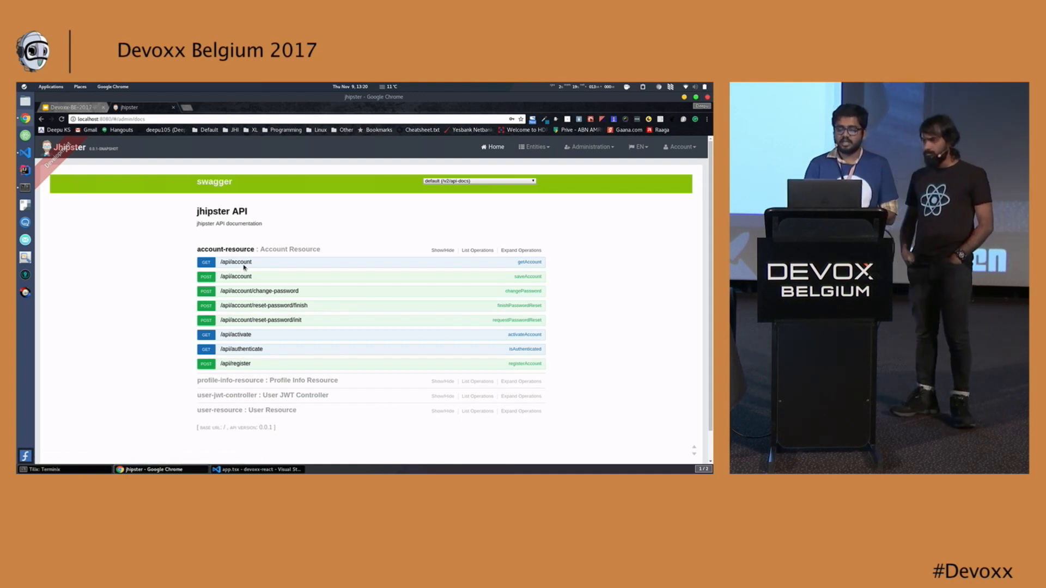
{"action": "left_click", "coordinate": [235, 262]}
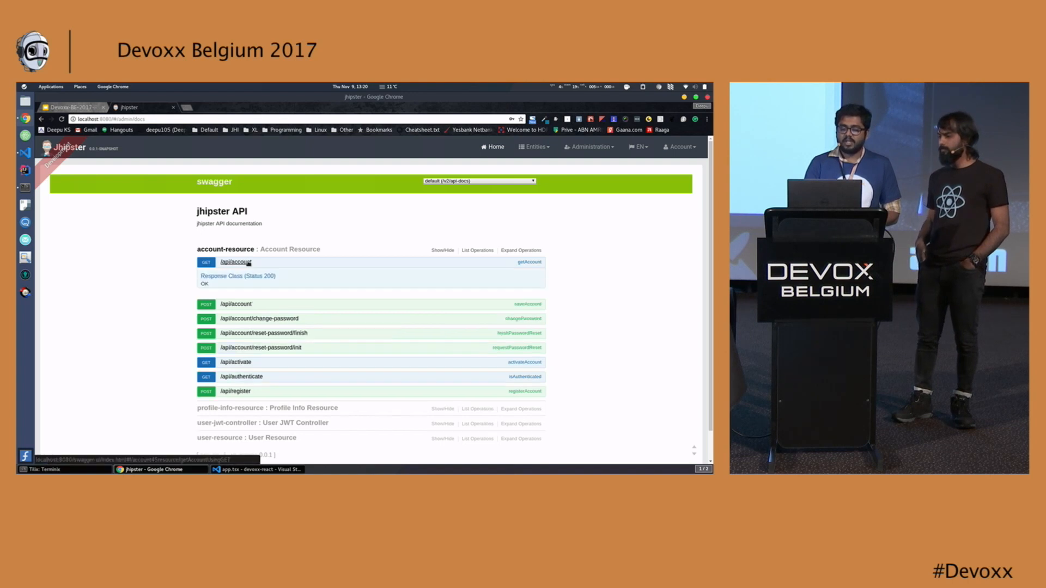
{"action": "left_click", "coordinate": [235, 262]}
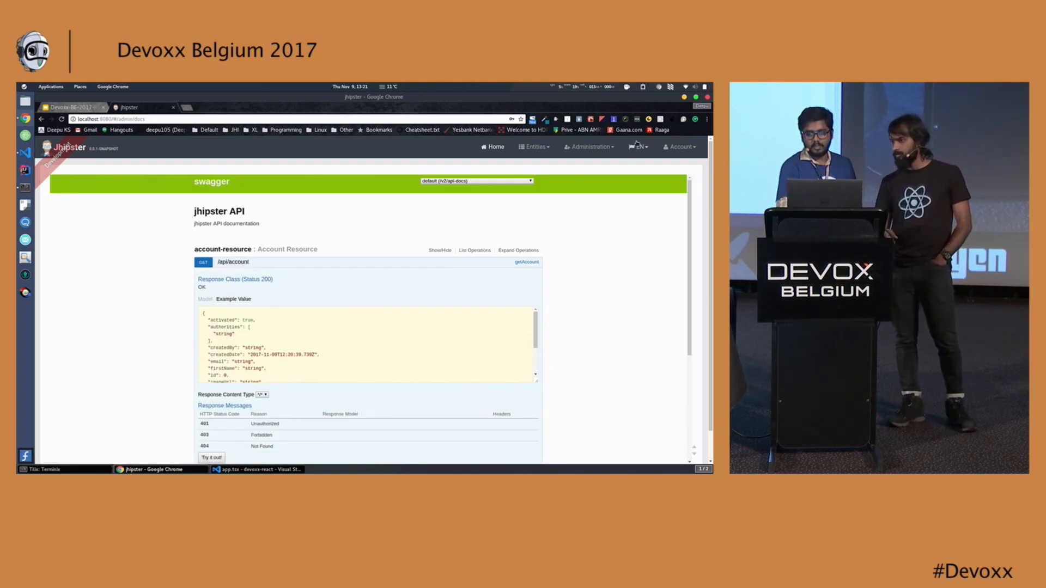
{"action": "left_click", "coordinate": [678, 146]}
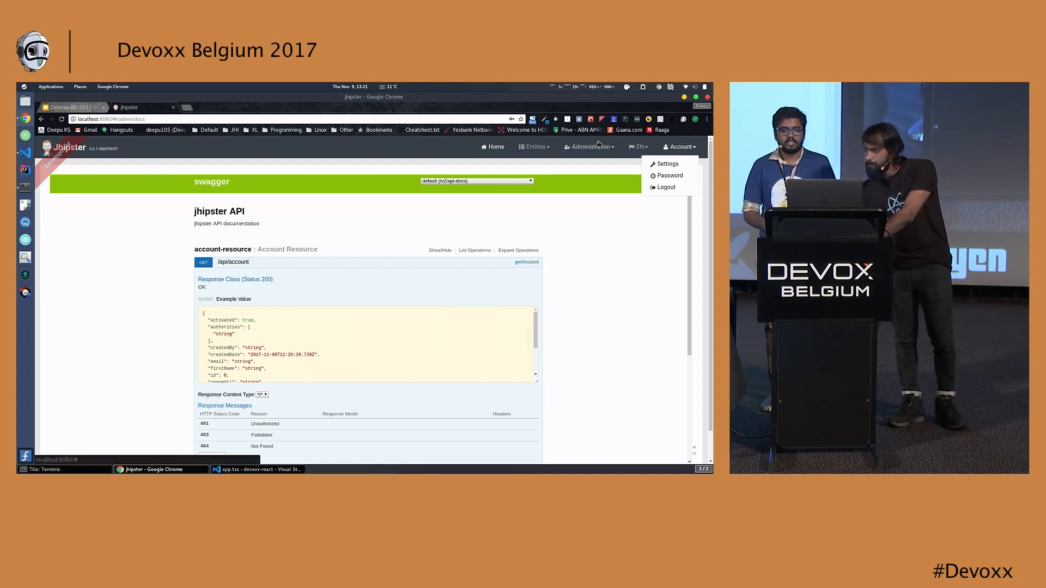
{"action": "left_click", "coordinate": [588, 146]}
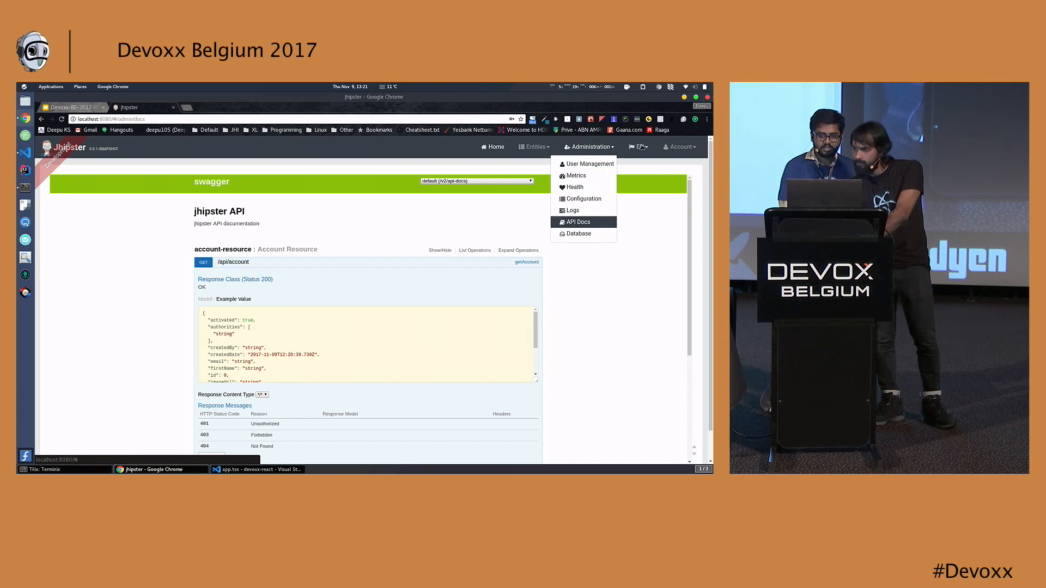
Step: Switch the app language to NL from Home, then present the Google Slides deck
{"action": "left_click", "coordinate": [495, 147]}
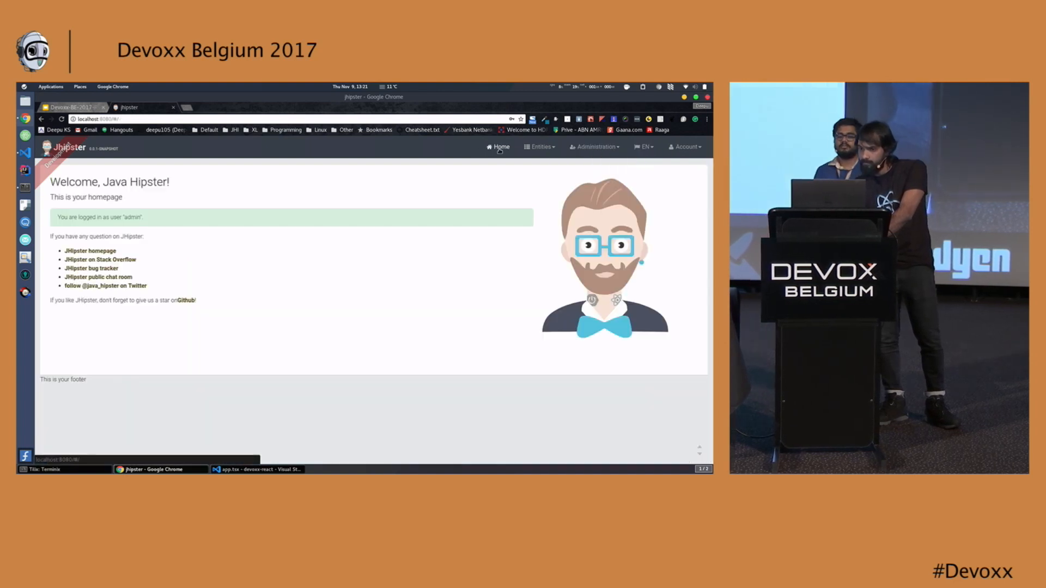
{"action": "left_click", "coordinate": [642, 146]}
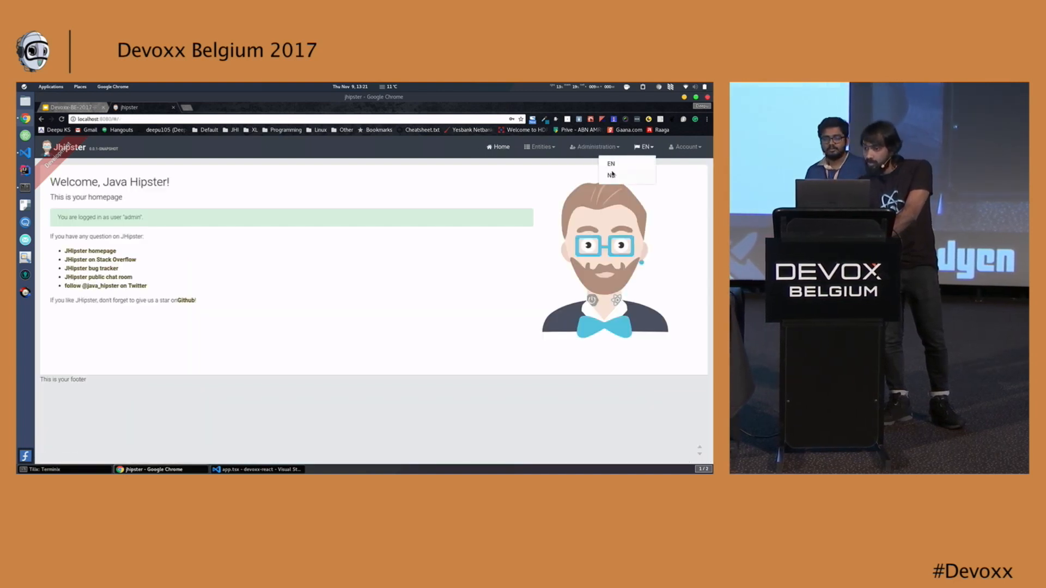
{"action": "left_click", "coordinate": [611, 175]}
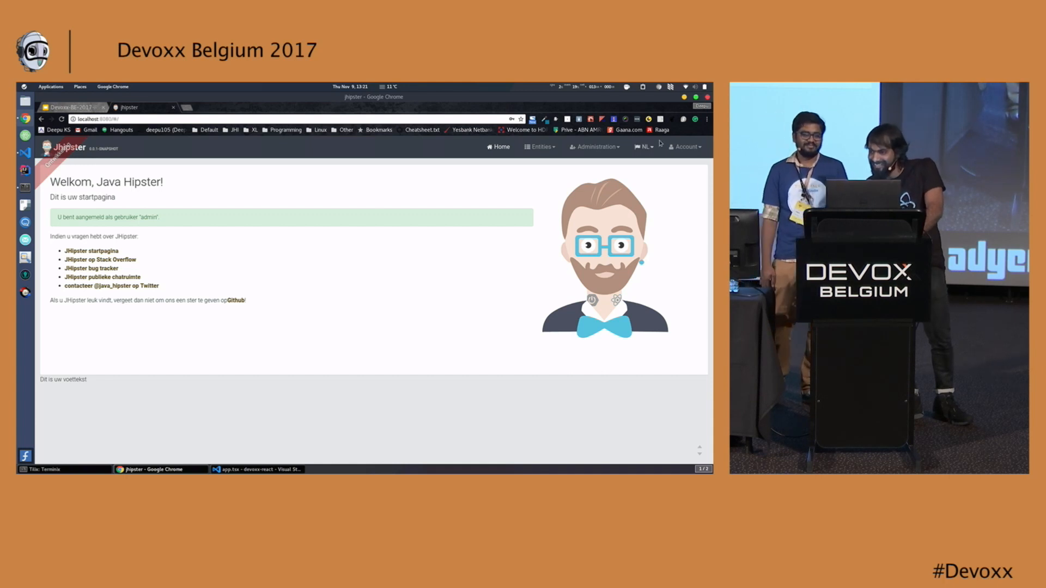
{"action": "left_click", "coordinate": [684, 146]}
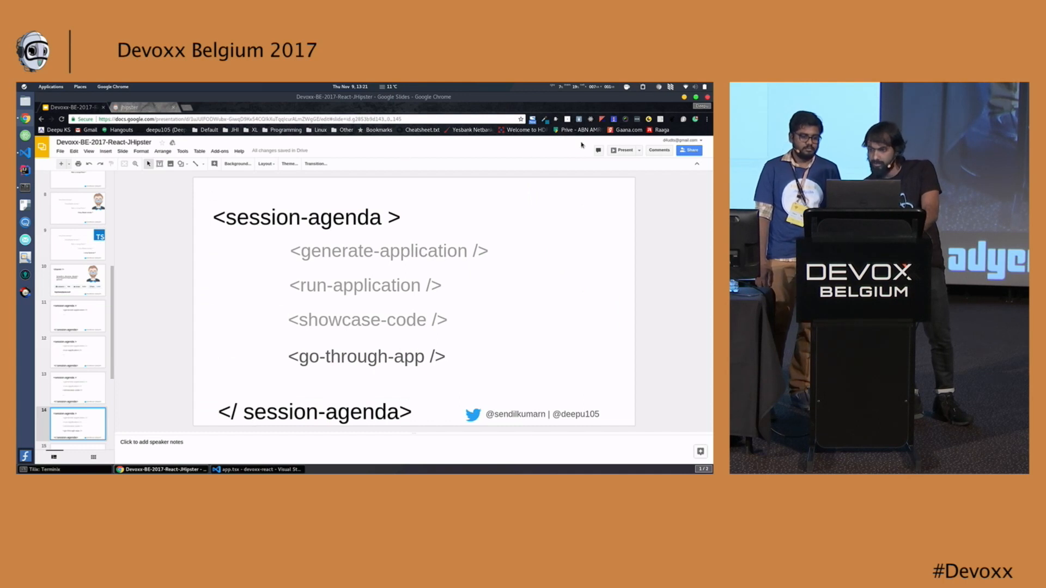
{"action": "left_click", "coordinate": [621, 149]}
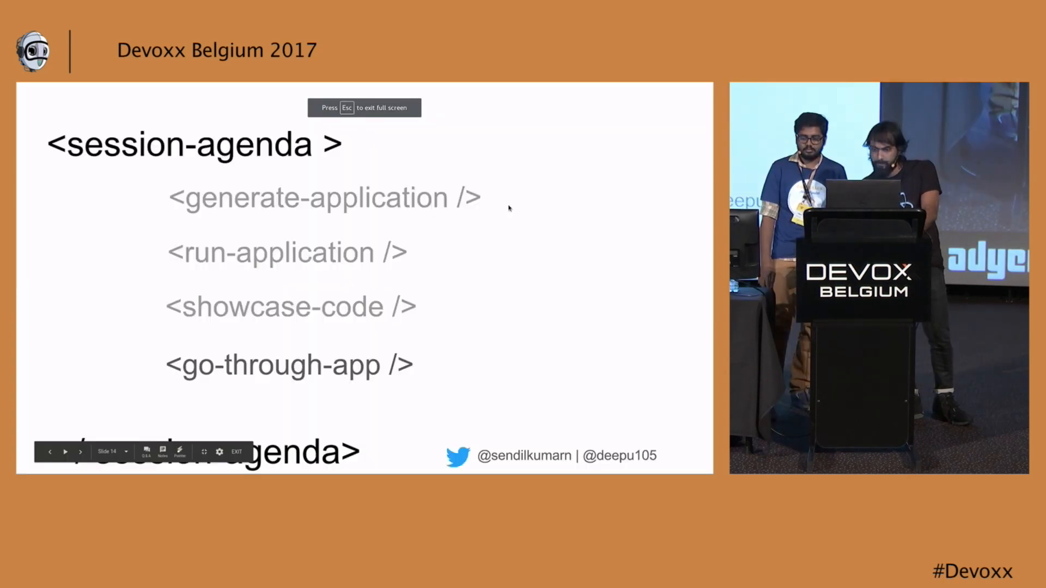